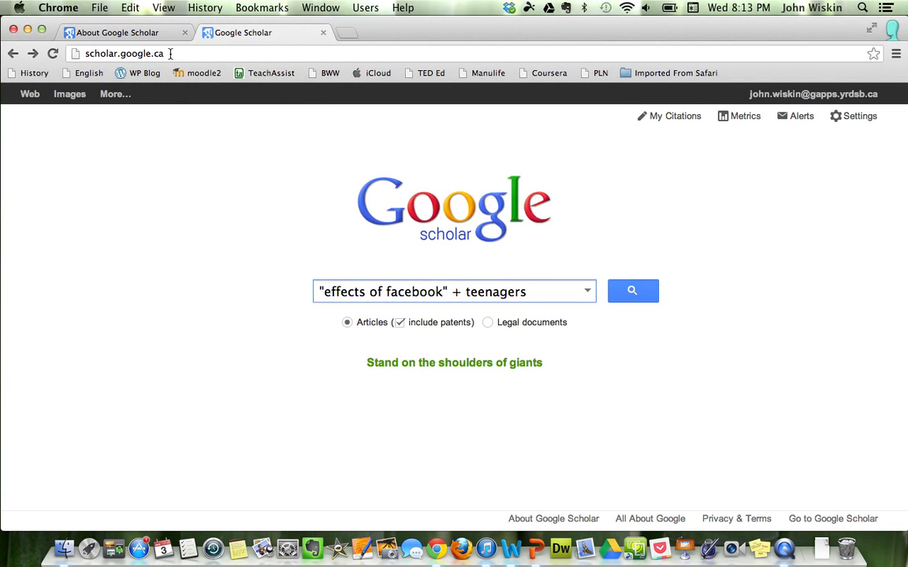
pyautogui.moveTo(144, 72)
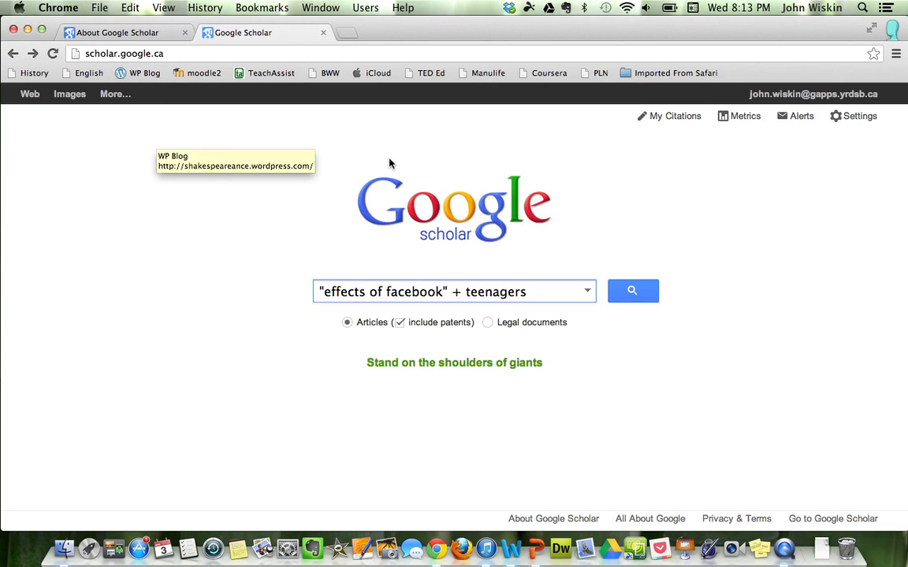
pyautogui.moveTo(425, 209)
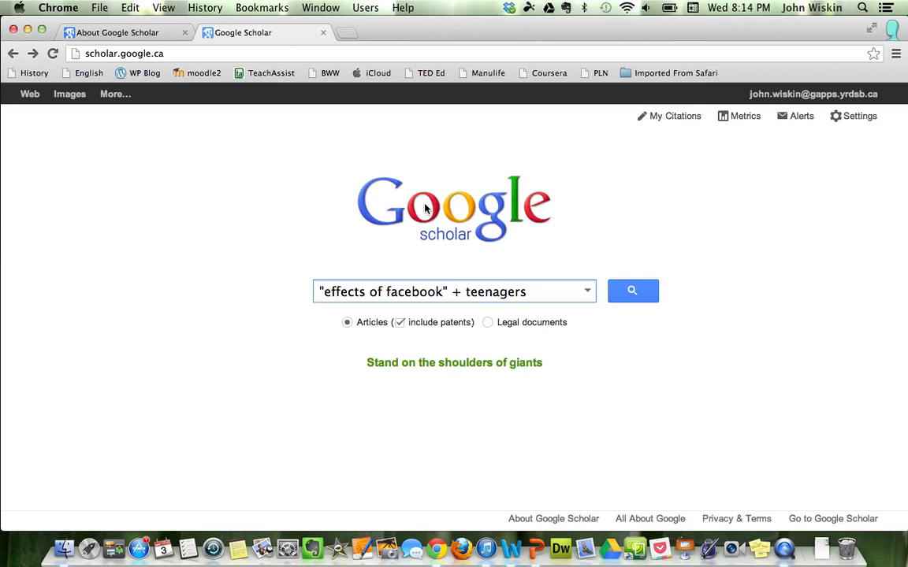
pyautogui.moveTo(293, 232)
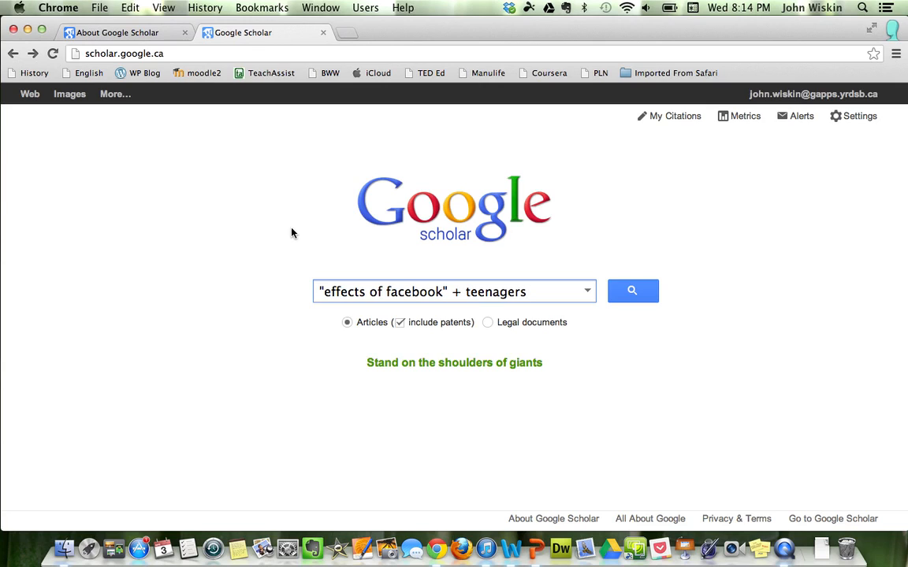
pyautogui.moveTo(443, 310)
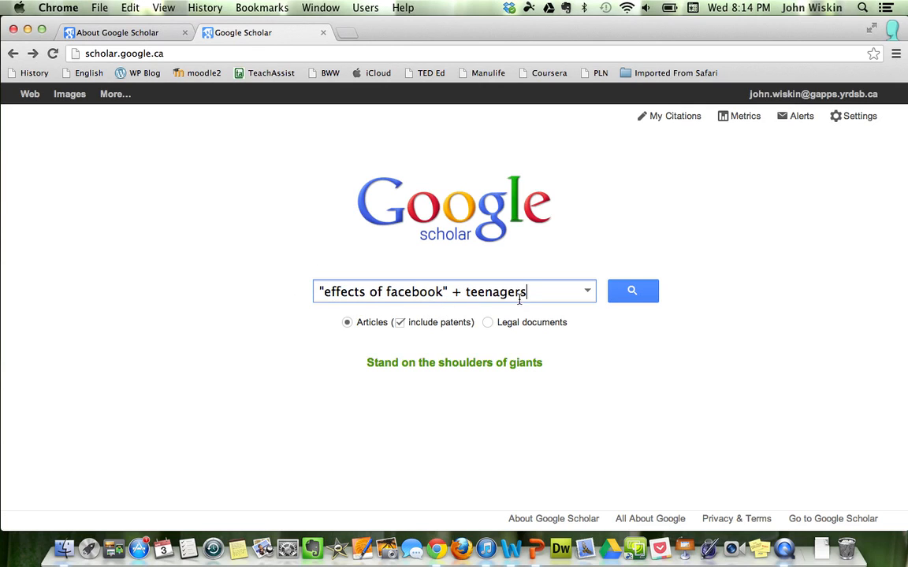
pyautogui.moveTo(548, 280)
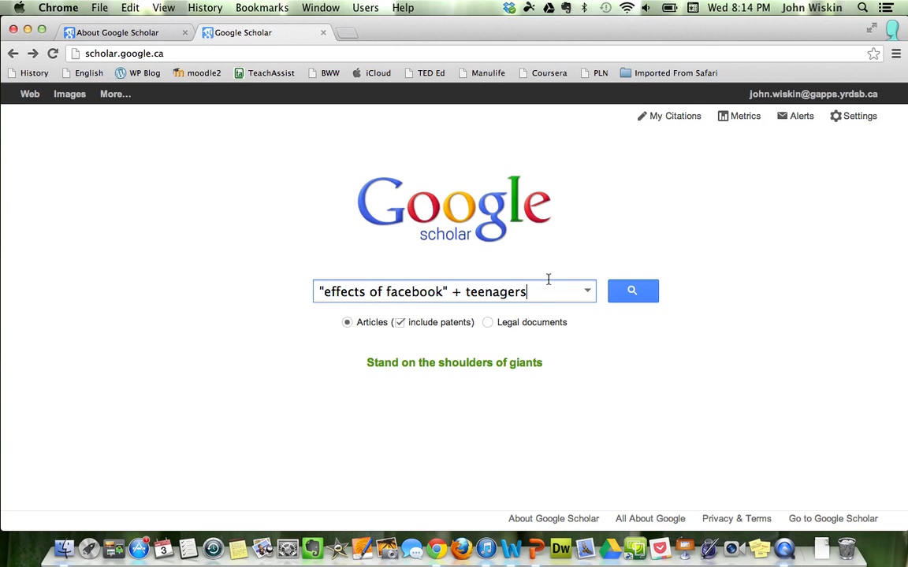
pyautogui.moveTo(553, 523)
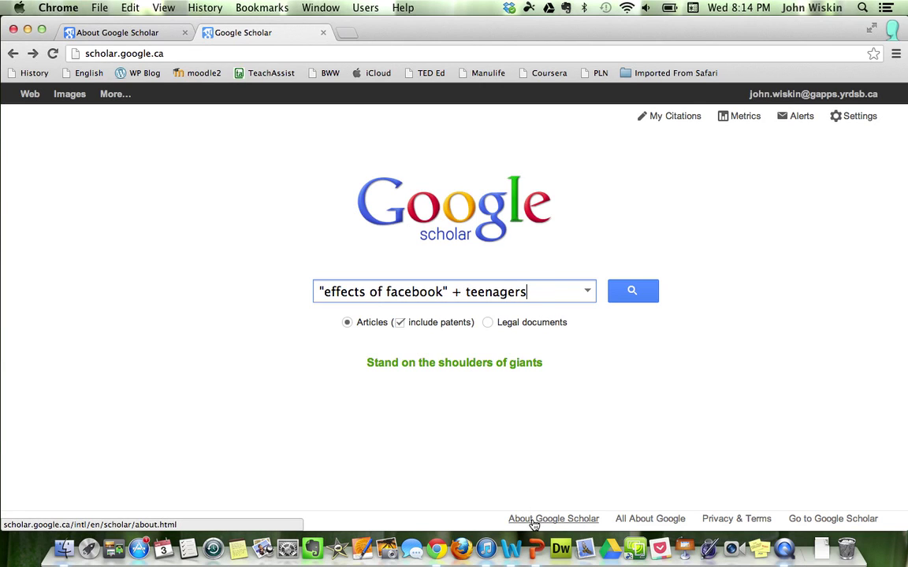
# Browse Google Scholar's overview, search tips and citation help pages
pyautogui.click(558, 518)
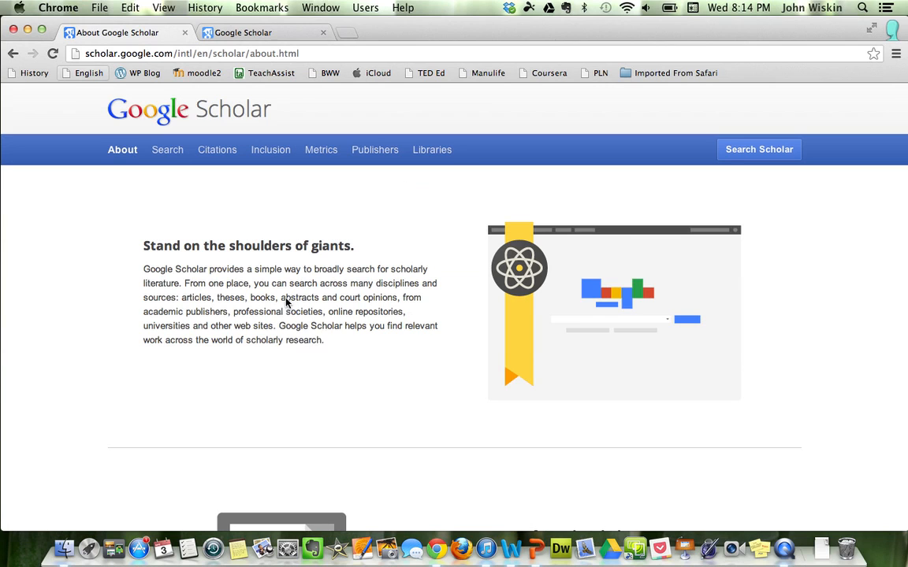
pyautogui.click(164, 150)
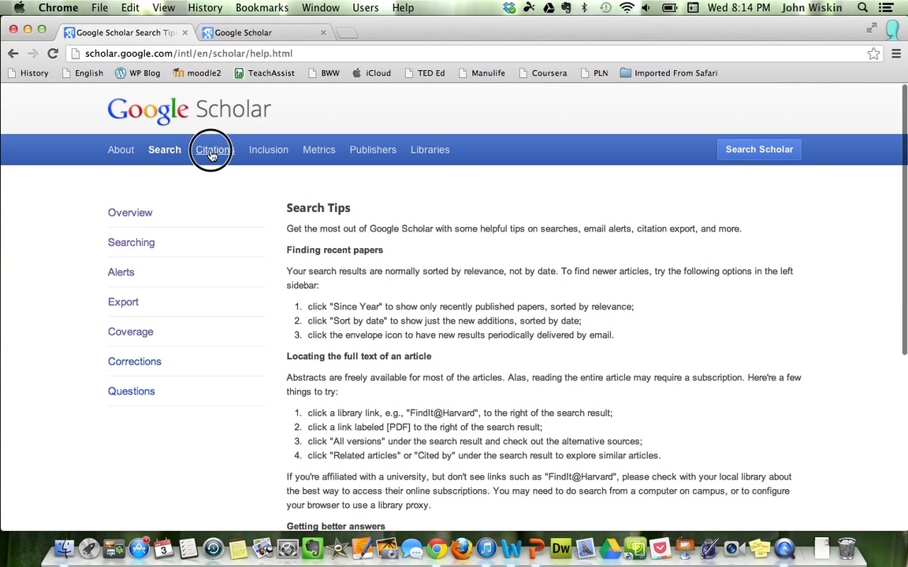
pyautogui.click(212, 150)
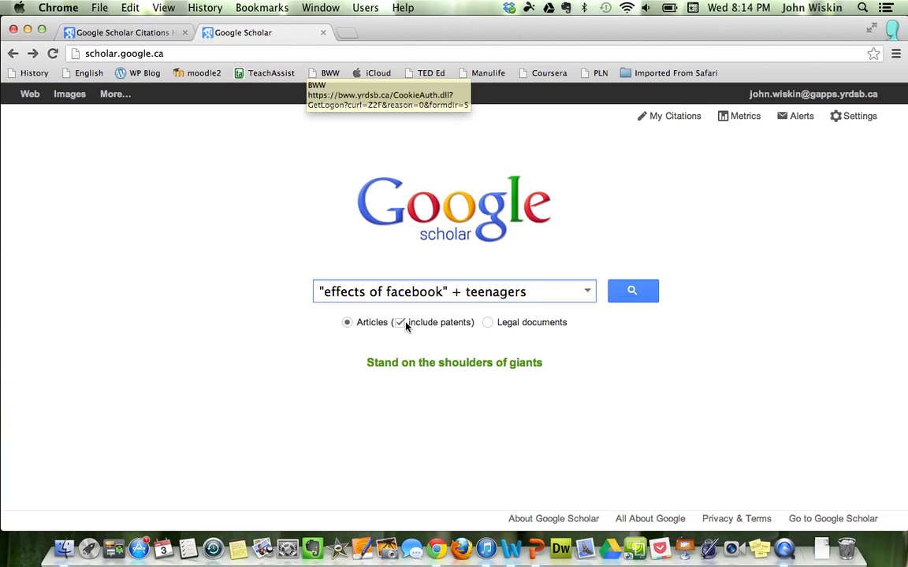
pyautogui.moveTo(593, 297)
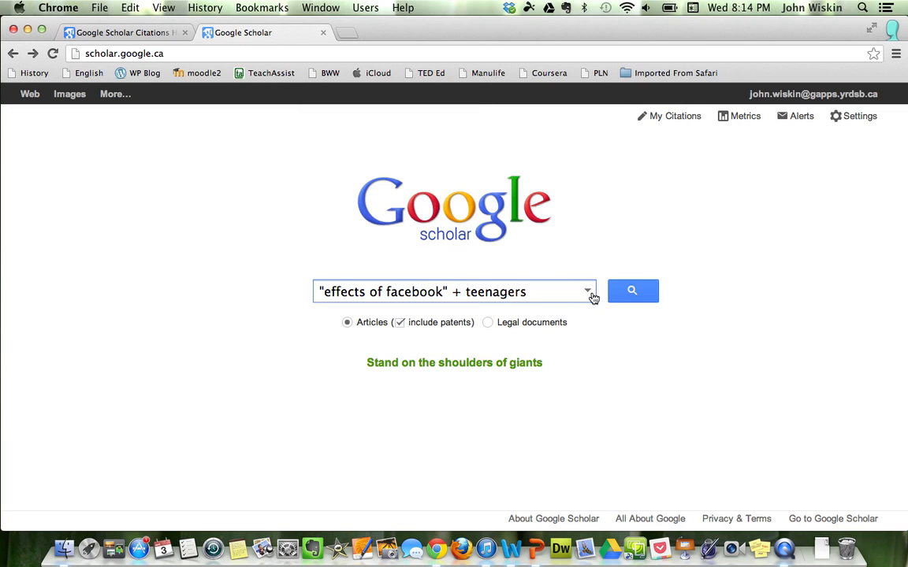
# Enter publication years 2012 and 2013 in advanced search, then view library access settings
pyautogui.click(587, 291)
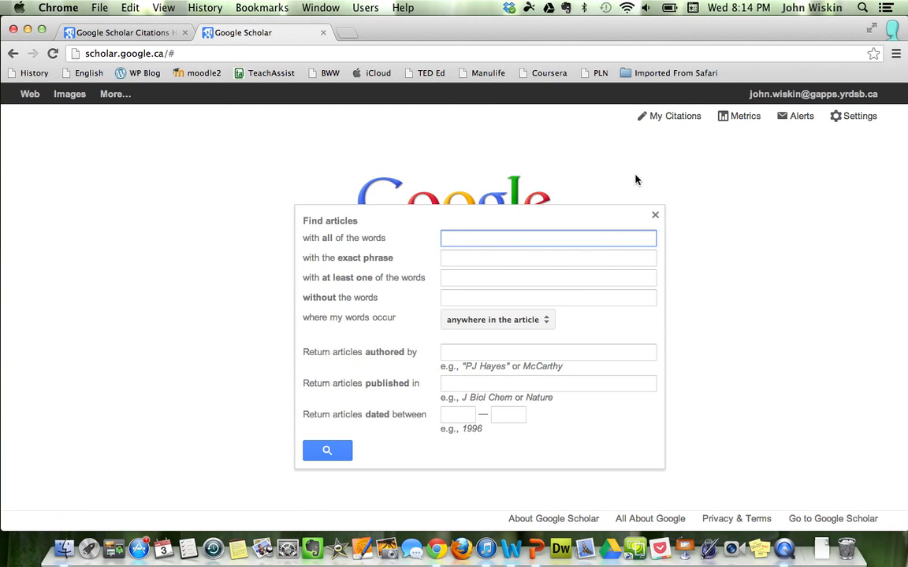
pyautogui.click(654, 215)
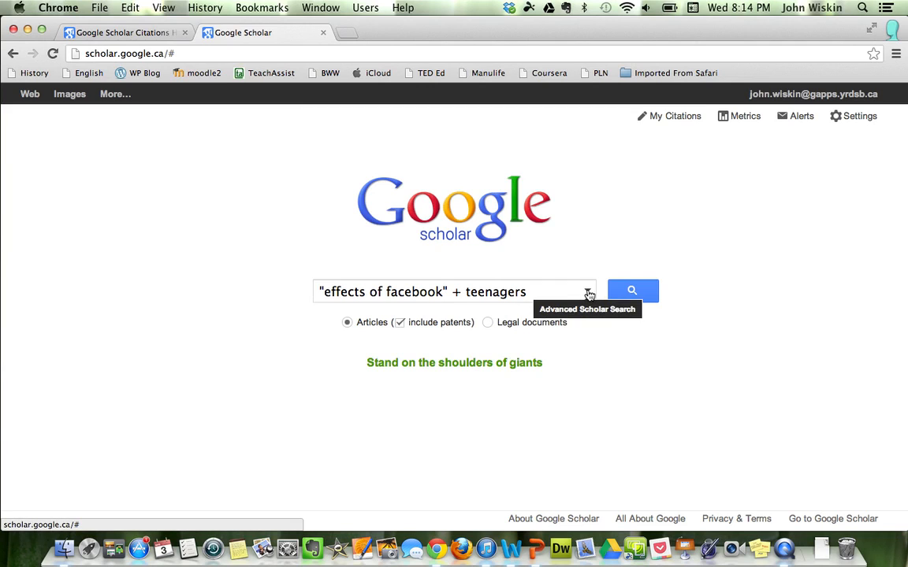
pyautogui.click(588, 292)
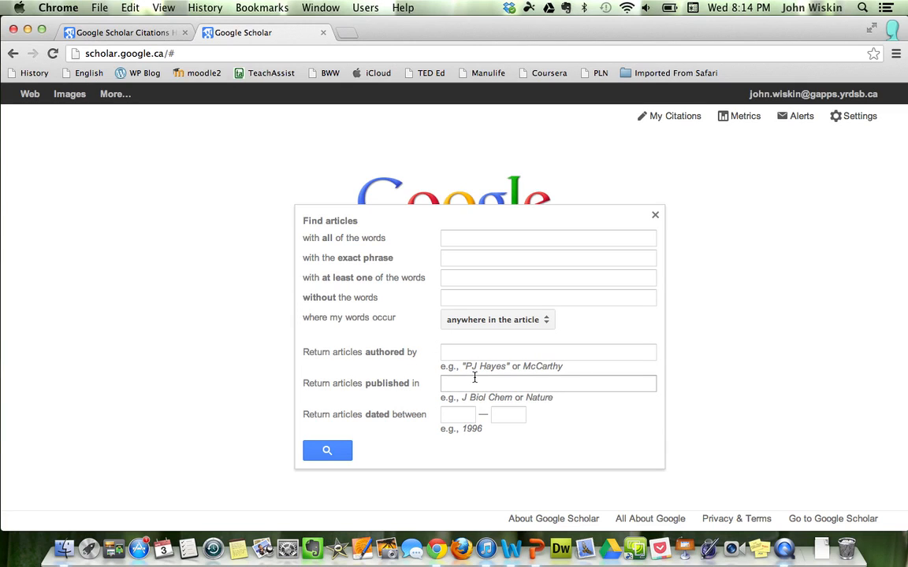
pyautogui.click(457, 415)
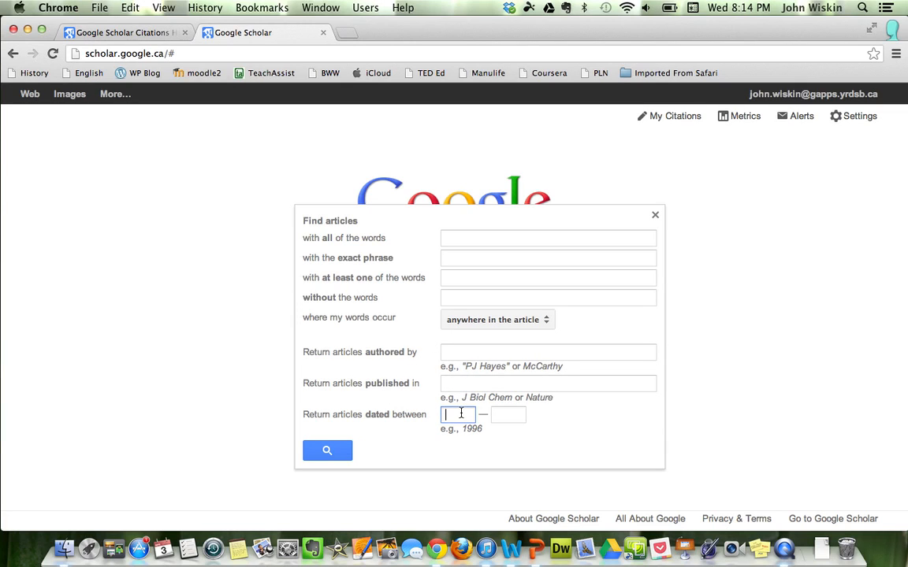
pyautogui.write('2012')
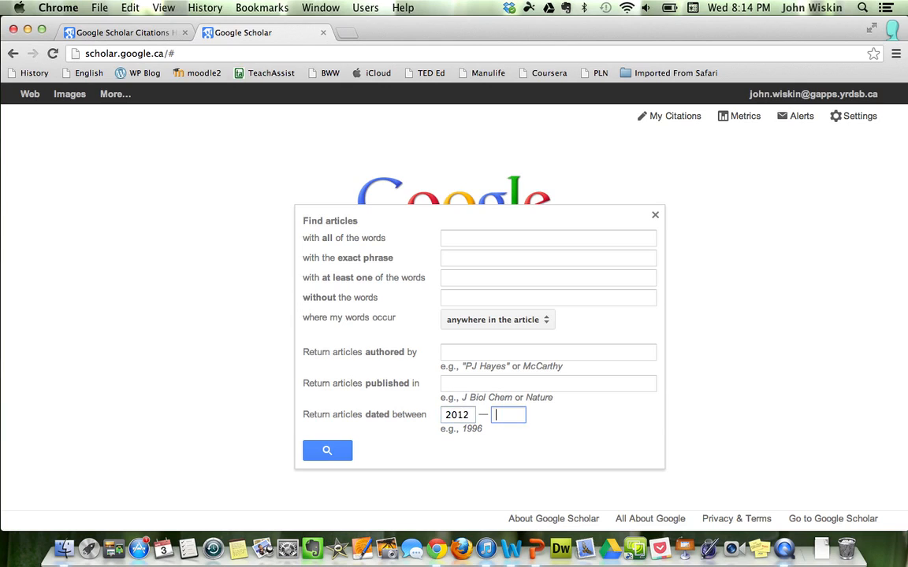
pyautogui.write('2013')
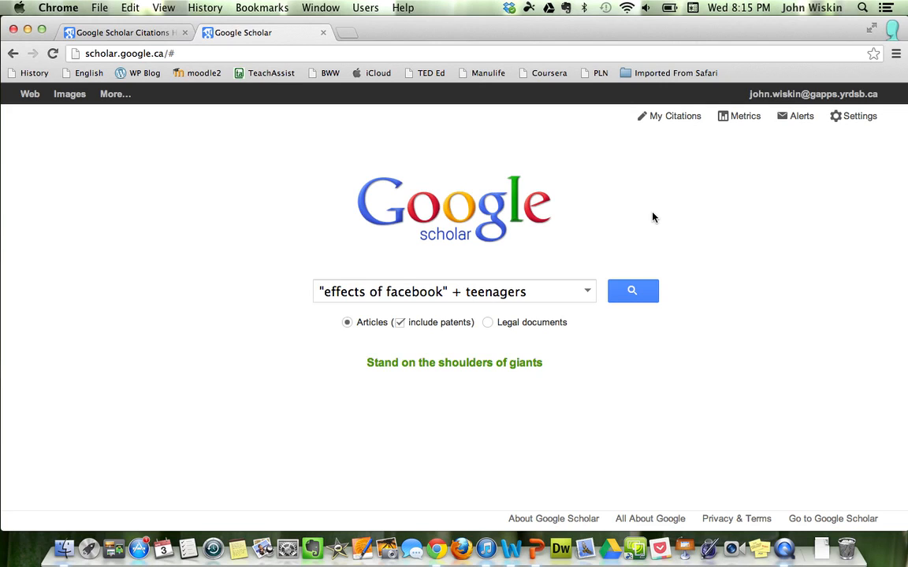
pyautogui.moveTo(857, 116)
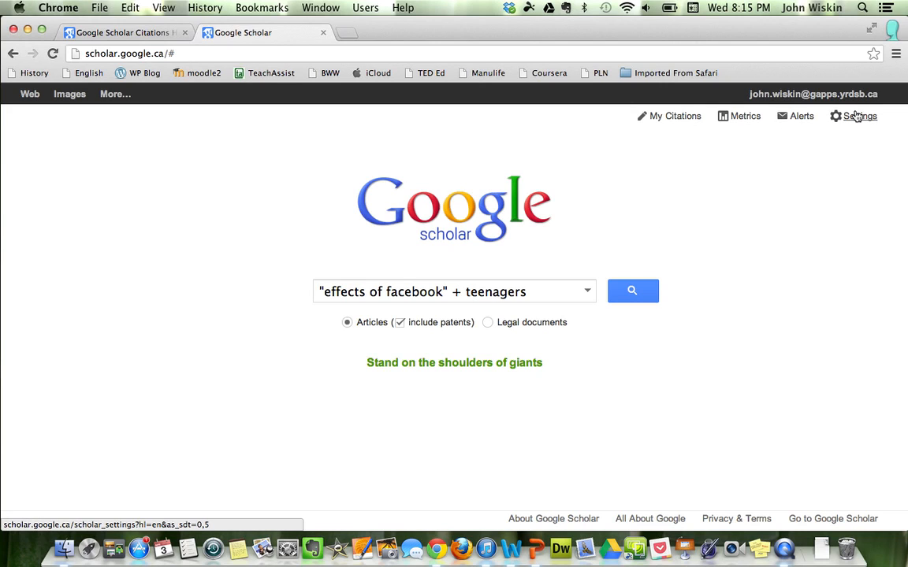
pyautogui.click(860, 116)
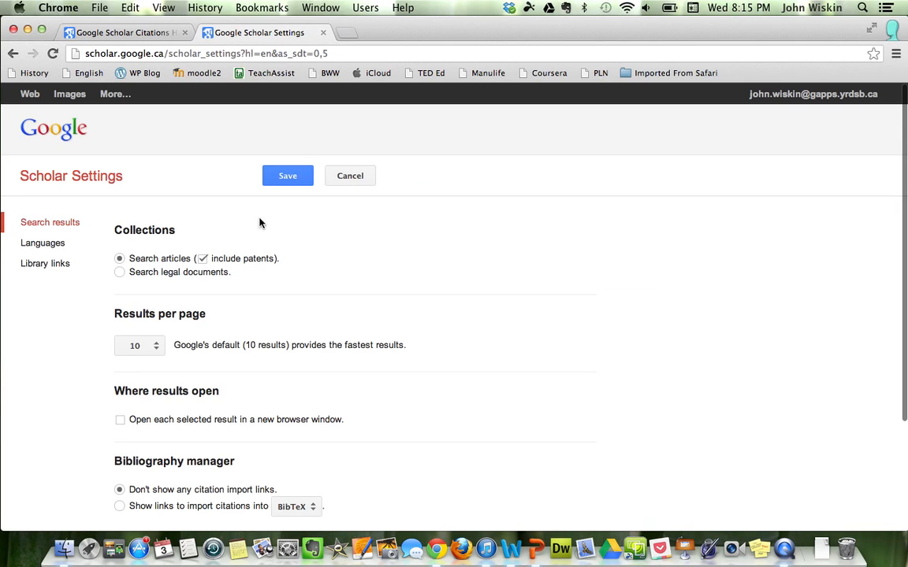
pyautogui.click(45, 263)
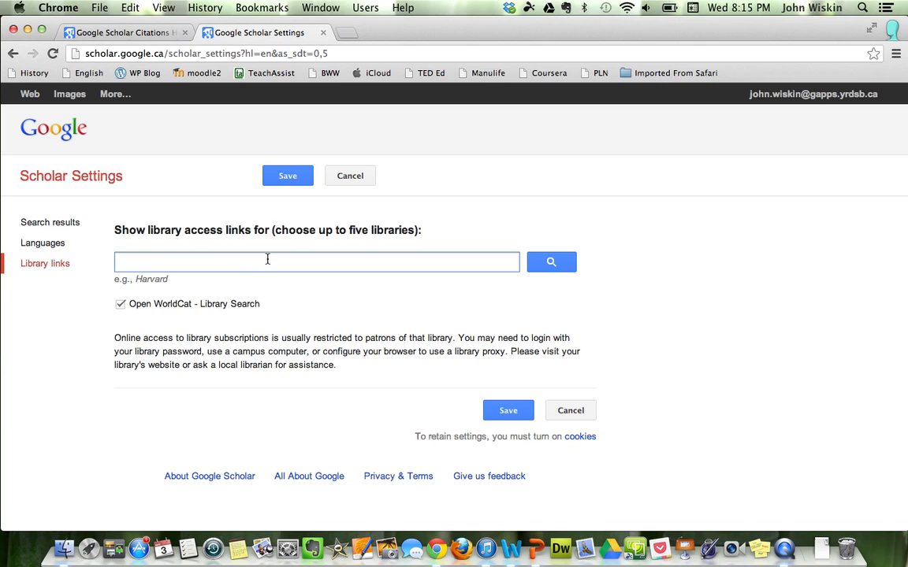
pyautogui.moveTo(236, 264)
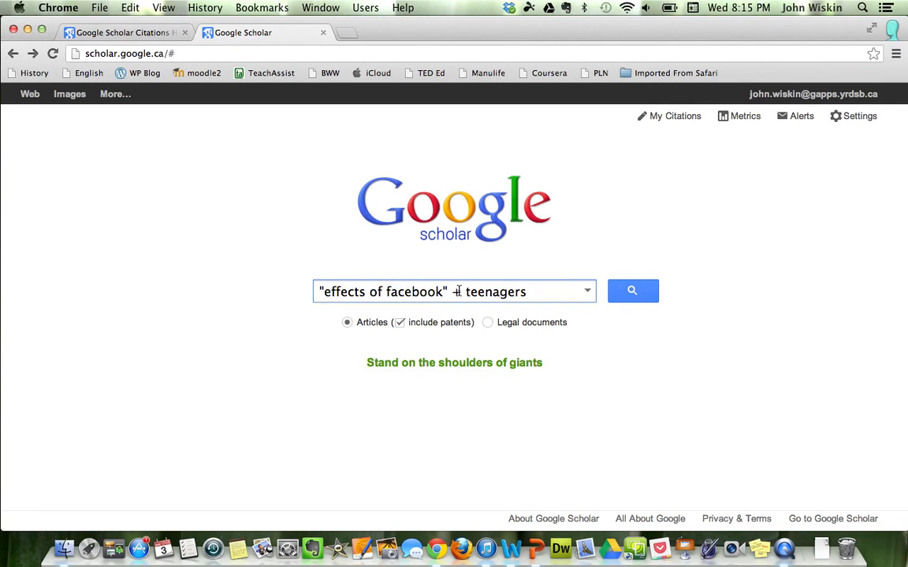
# Run the Facebook-and-teenagers search, open the blank Custom range, and scroll the results
pyautogui.click(632, 290)
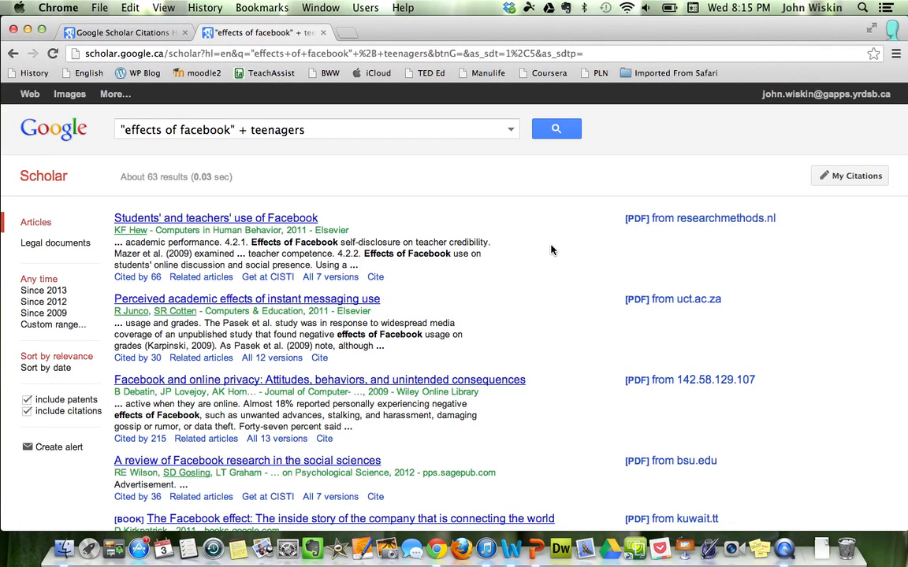
pyautogui.moveTo(43, 234)
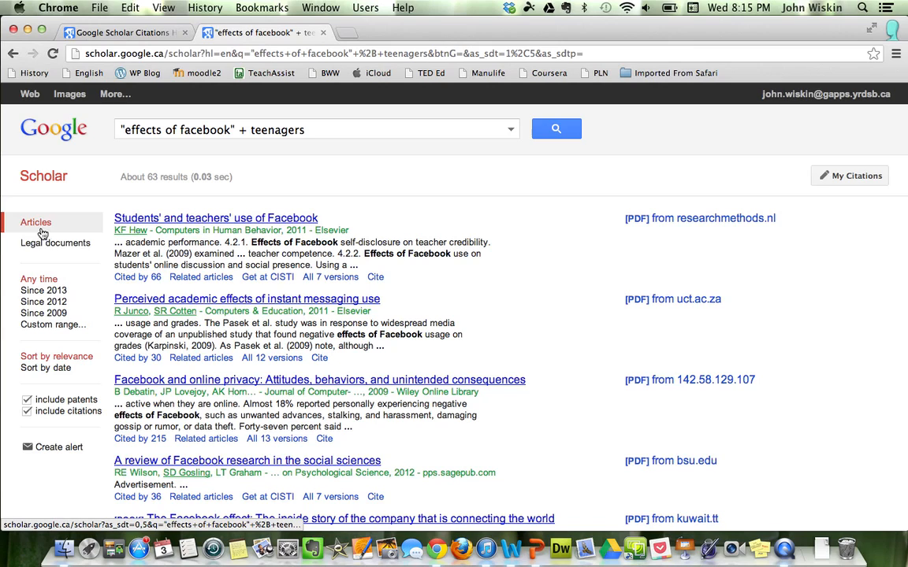
pyautogui.click(50, 331)
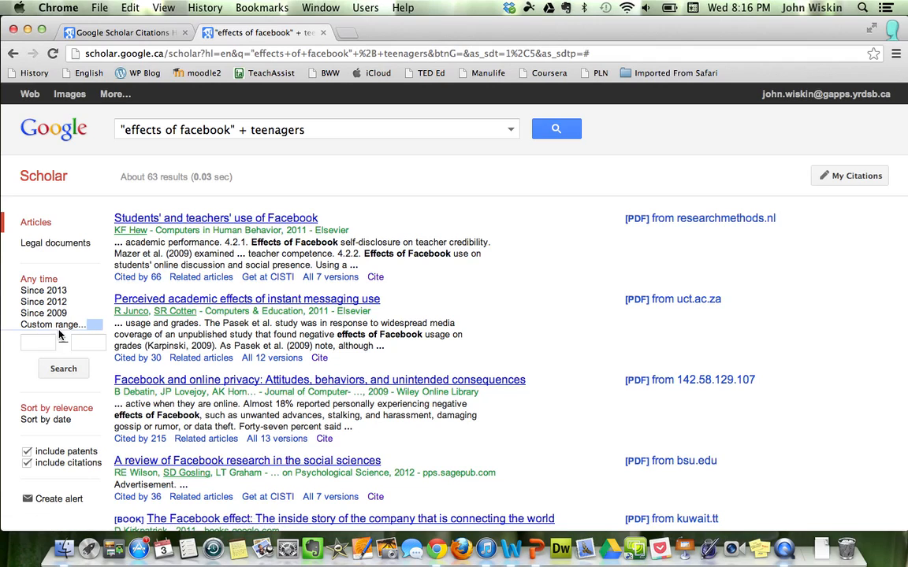
pyautogui.moveTo(171, 219)
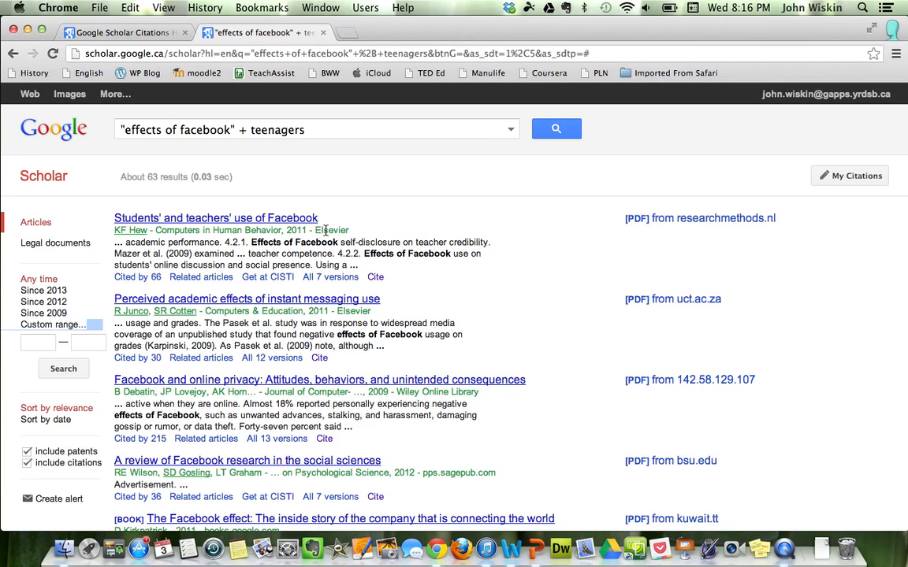
pyautogui.scroll(-3)
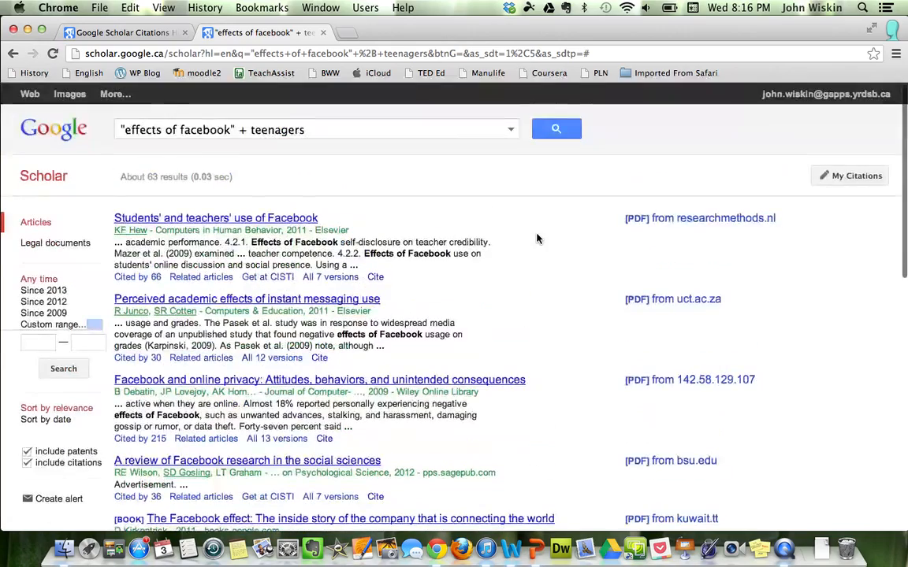
pyautogui.scroll(-3)
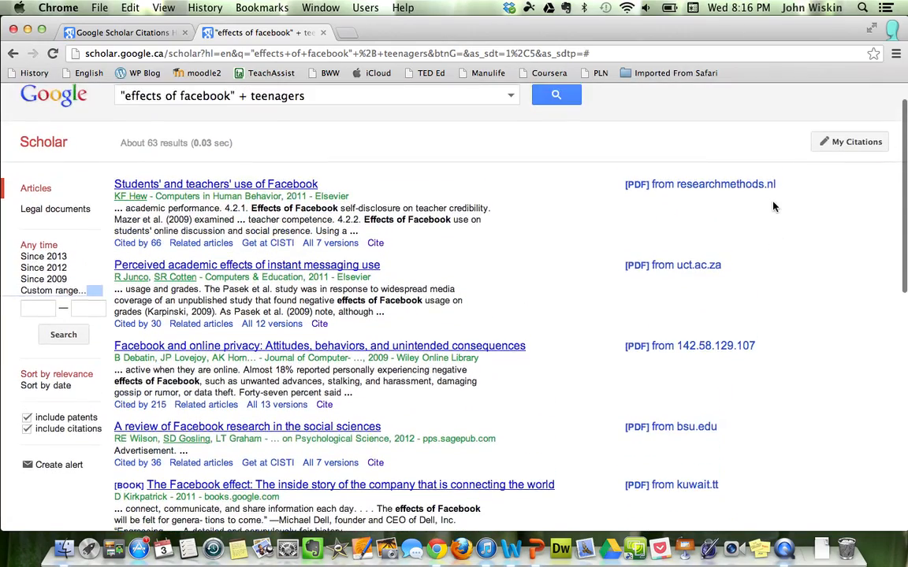
pyautogui.moveTo(653, 195)
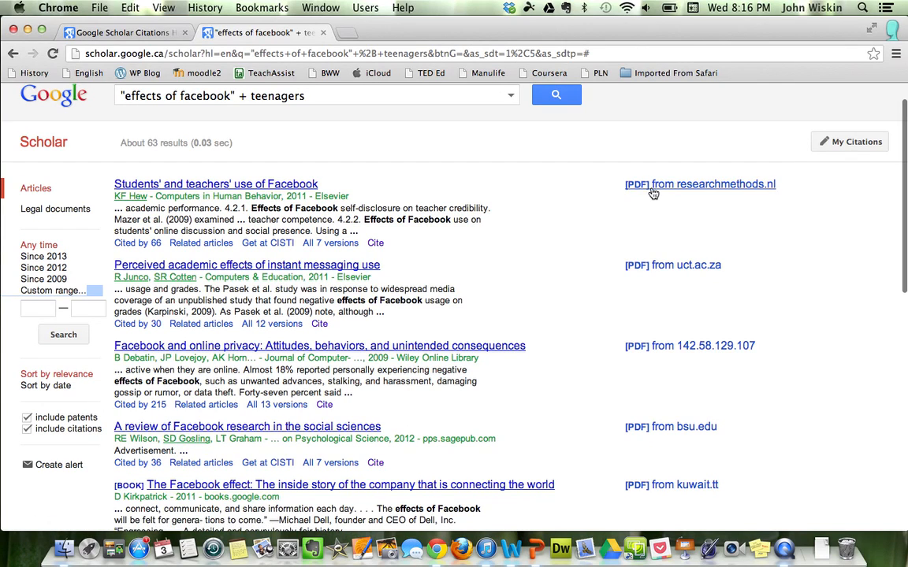
pyautogui.moveTo(186, 189)
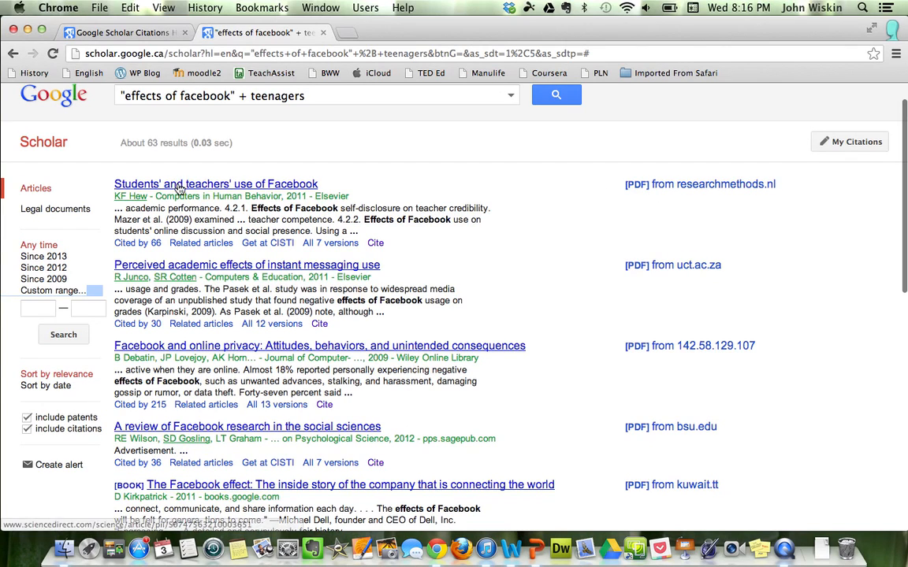
pyautogui.click(700, 184)
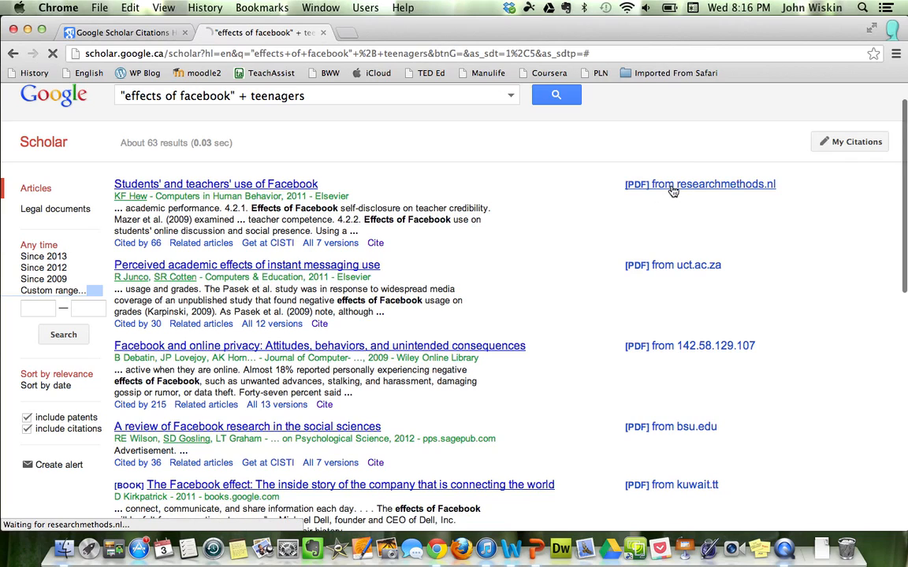
pyautogui.click(721, 184)
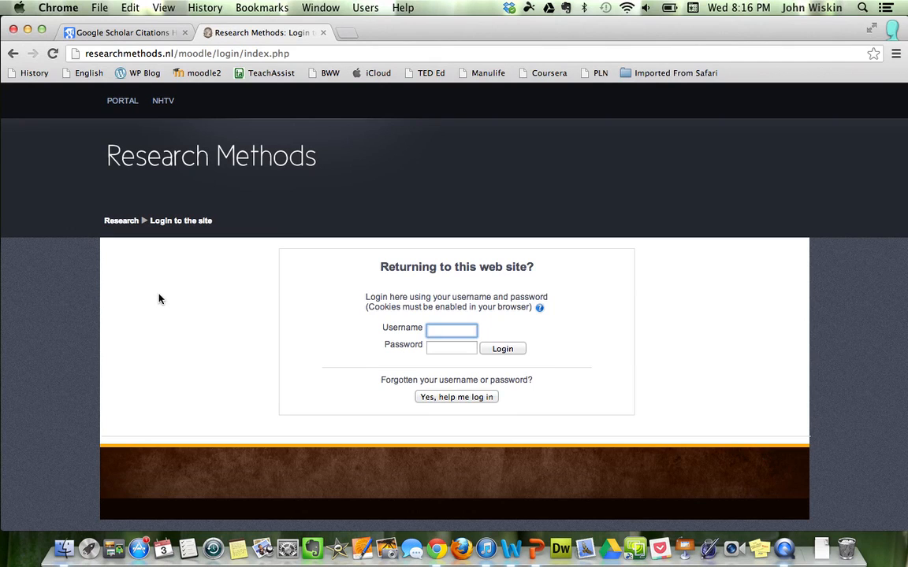
pyautogui.moveTo(166, 299)
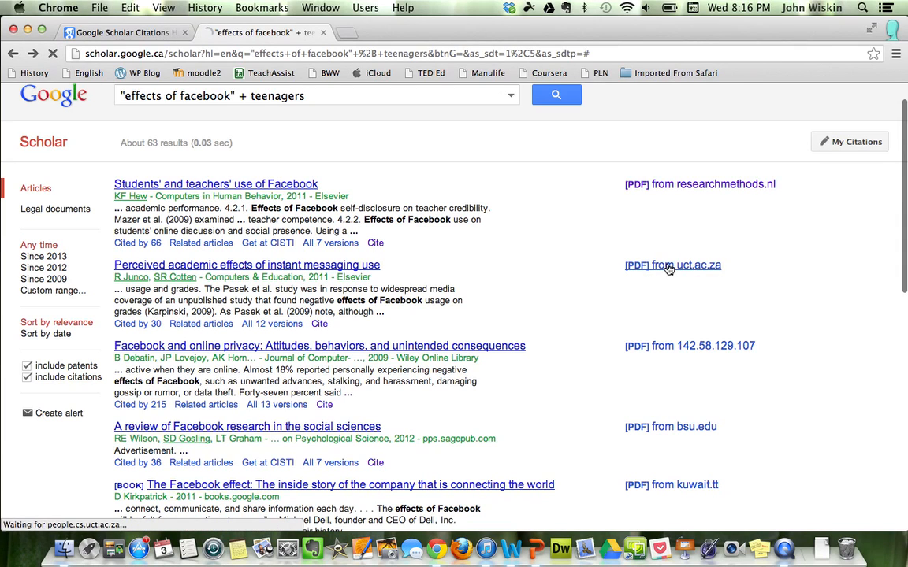
# Open the uct.ac.za PDF of 'Perceived academic effects of instant messaging use' and save as Article
pyautogui.click(660, 265)
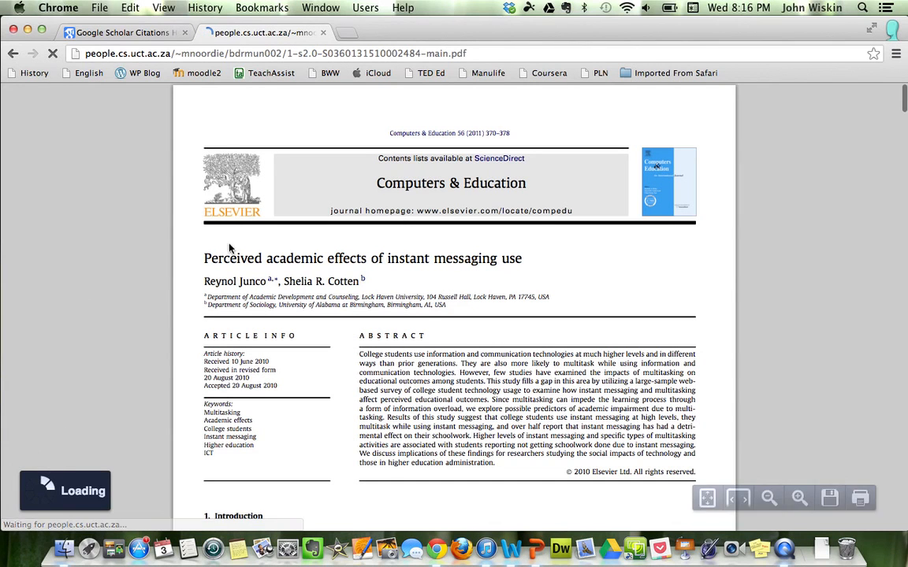
pyautogui.scroll(-3)
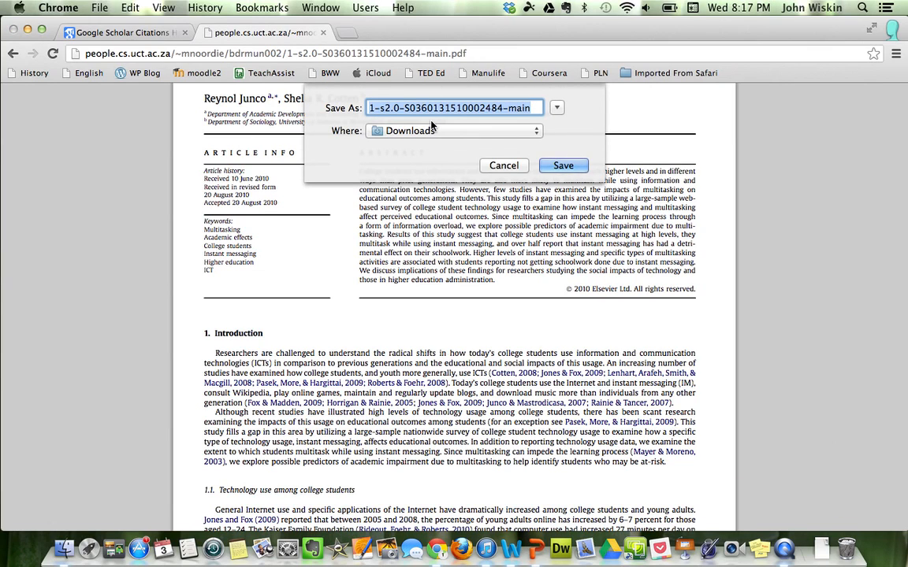
pyautogui.write('Article')
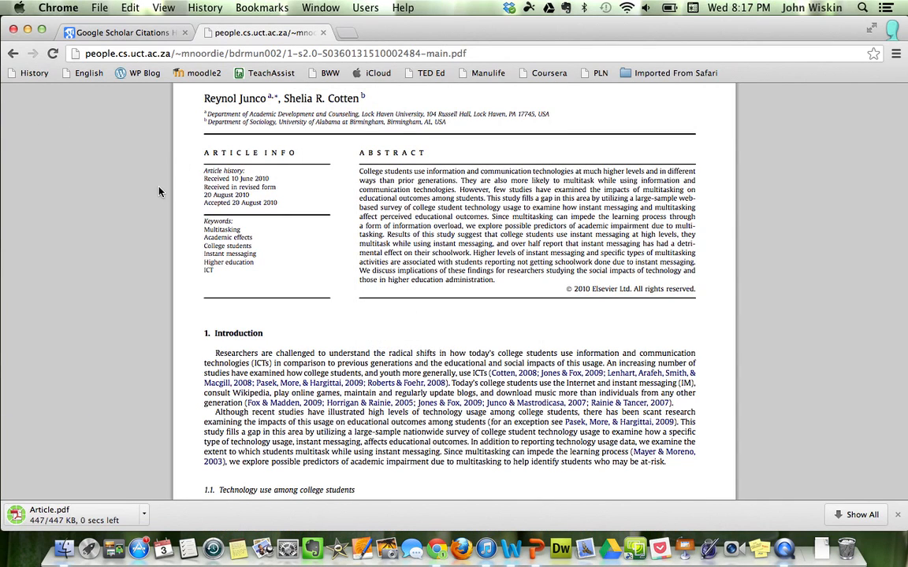
# Scroll the Scholar results down to 'The Communication Effects of FaceBook on Teenagers'
pyautogui.scroll(-3)
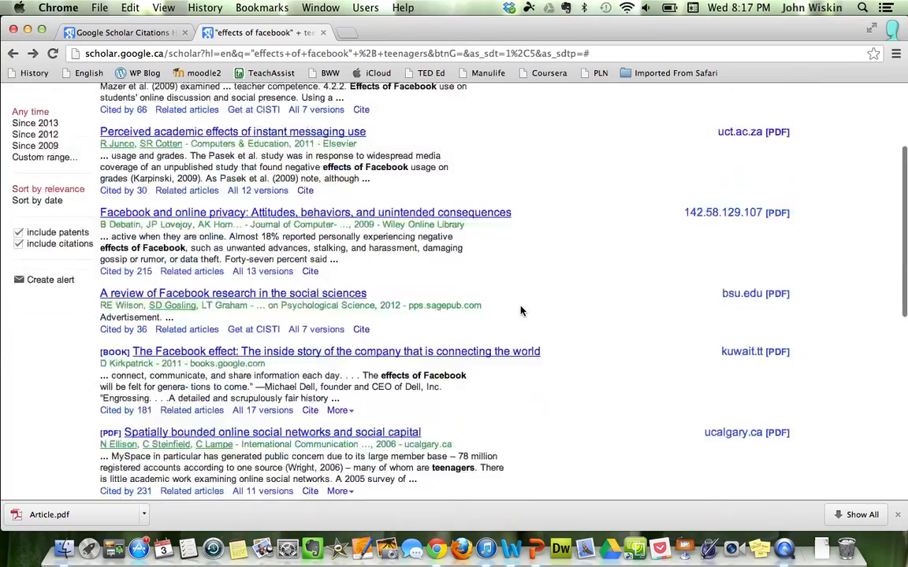
pyautogui.scroll(-3)
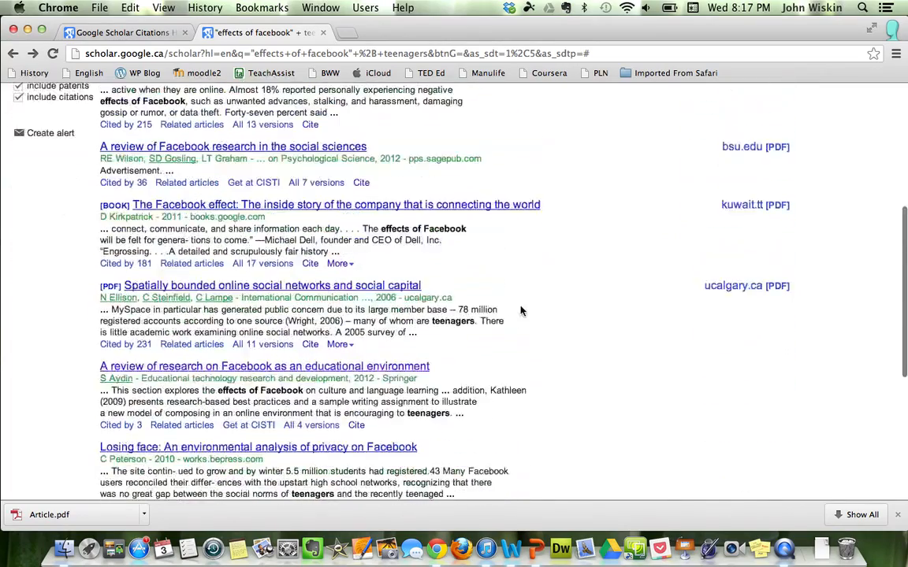
pyautogui.scroll(-3)
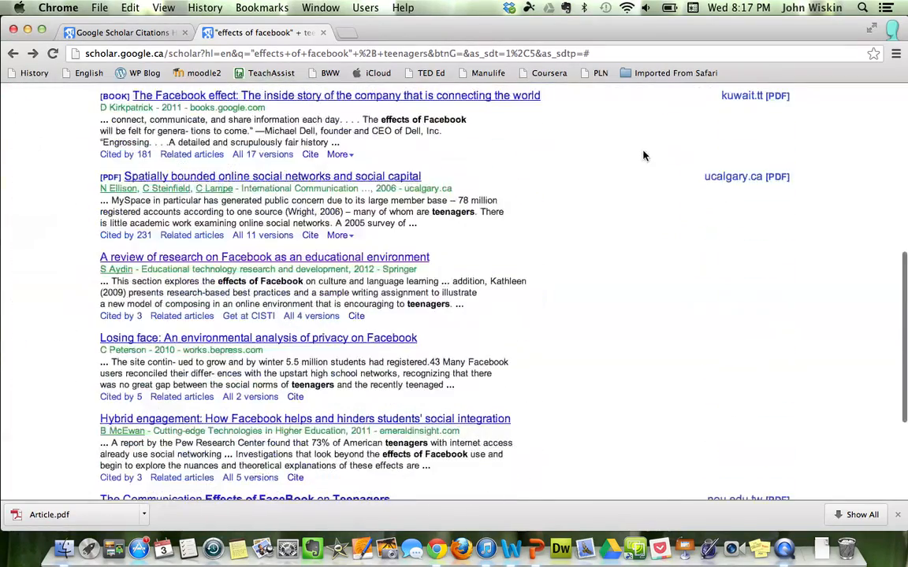
pyautogui.moveTo(495, 258)
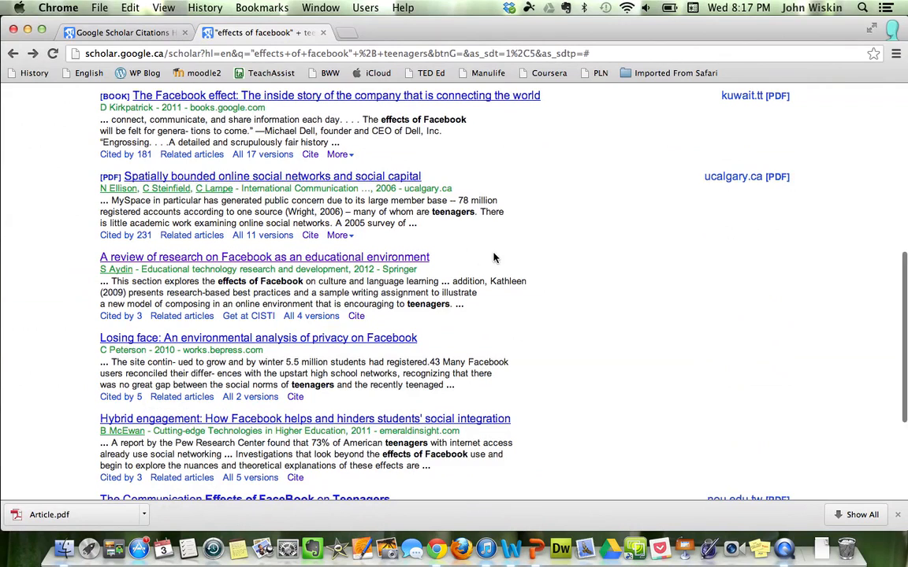
pyautogui.scroll(-3)
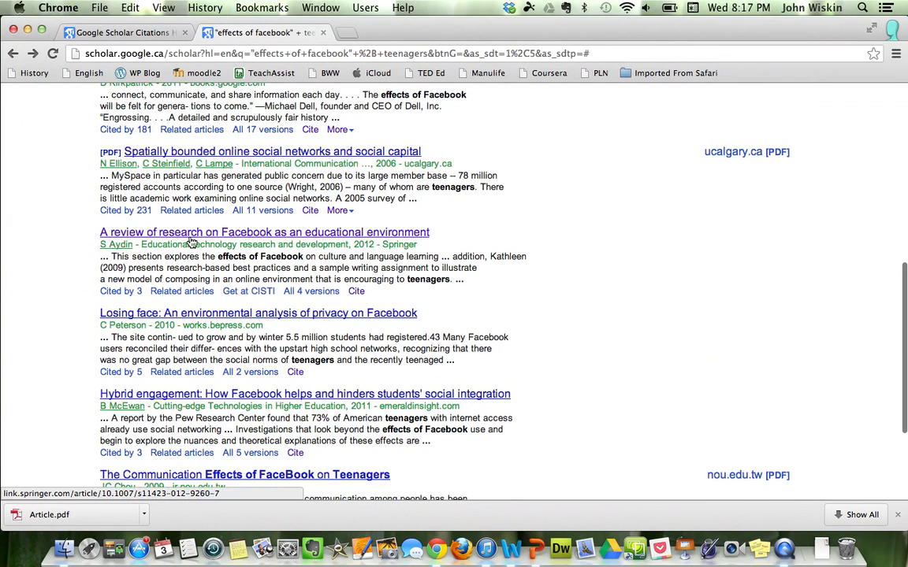
pyautogui.moveTo(721, 227)
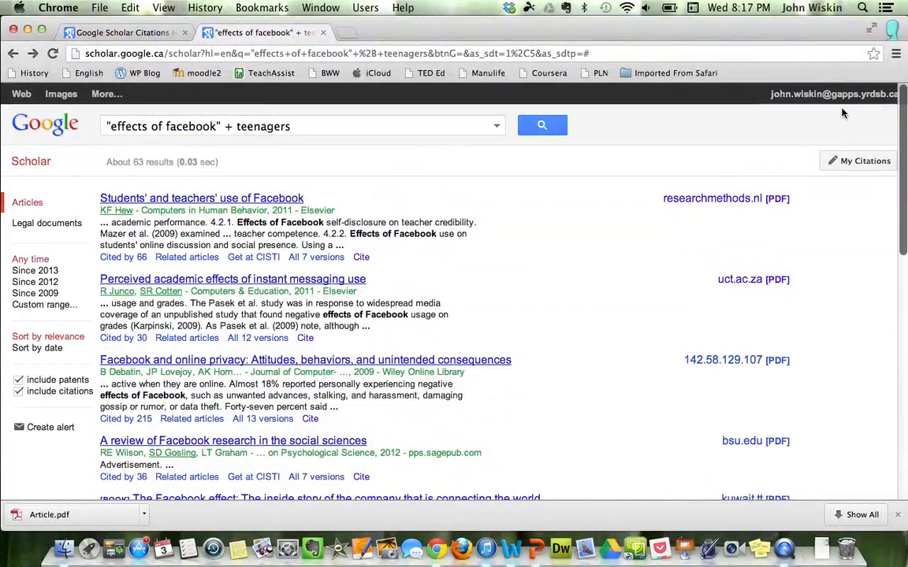
pyautogui.scroll(-3)
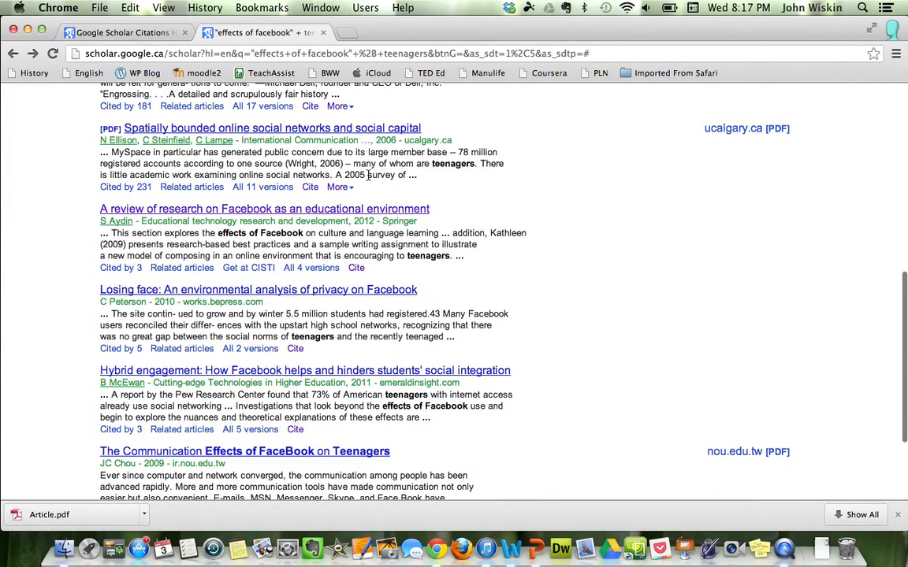
# Open 'A review of research on Facebook as an educational environment' on Springer and scroll its preview
pyautogui.click(279, 209)
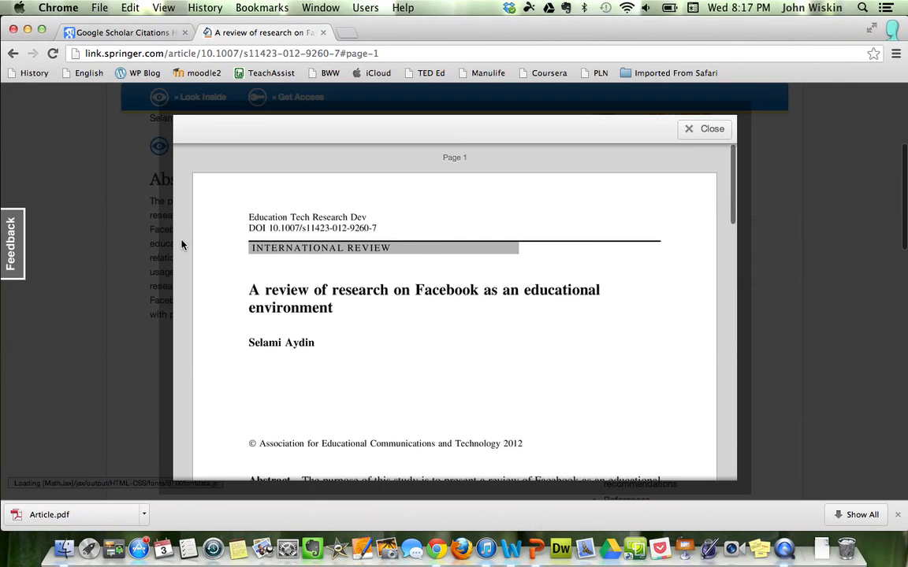
pyautogui.scroll(-3)
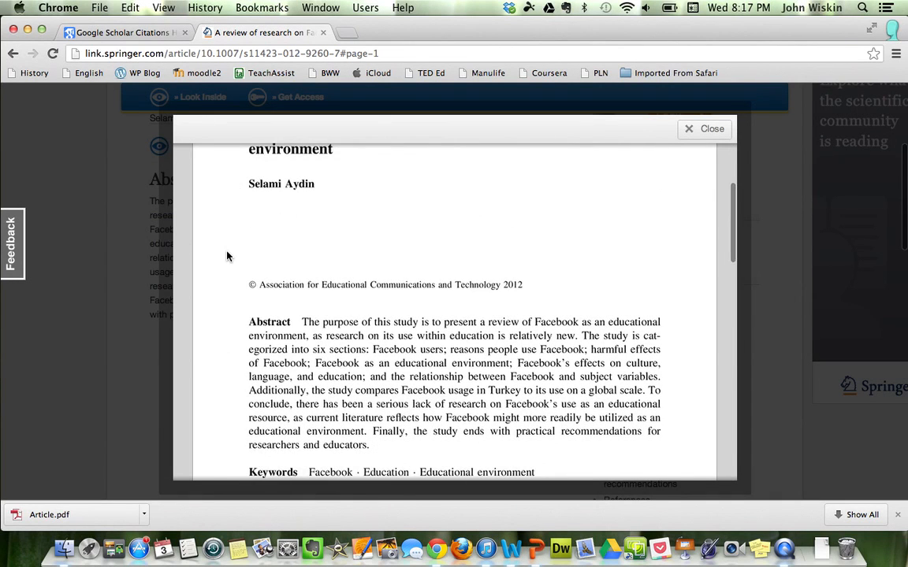
pyautogui.scroll(-3)
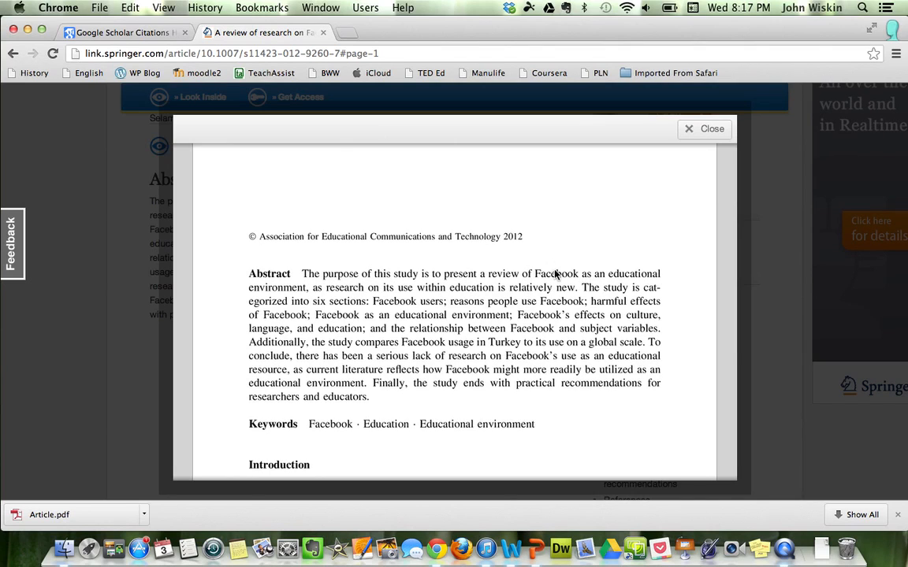
pyautogui.moveTo(461, 356)
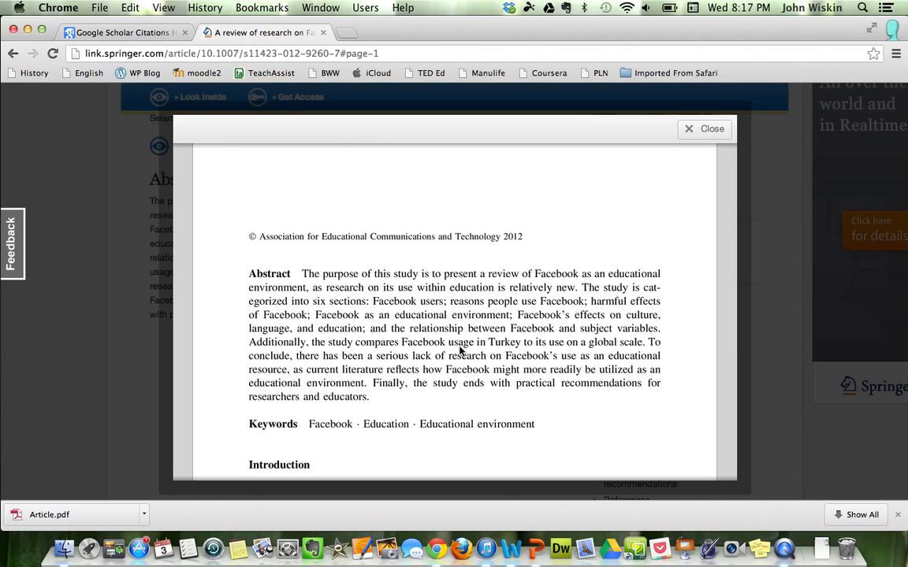
pyautogui.scroll(-3)
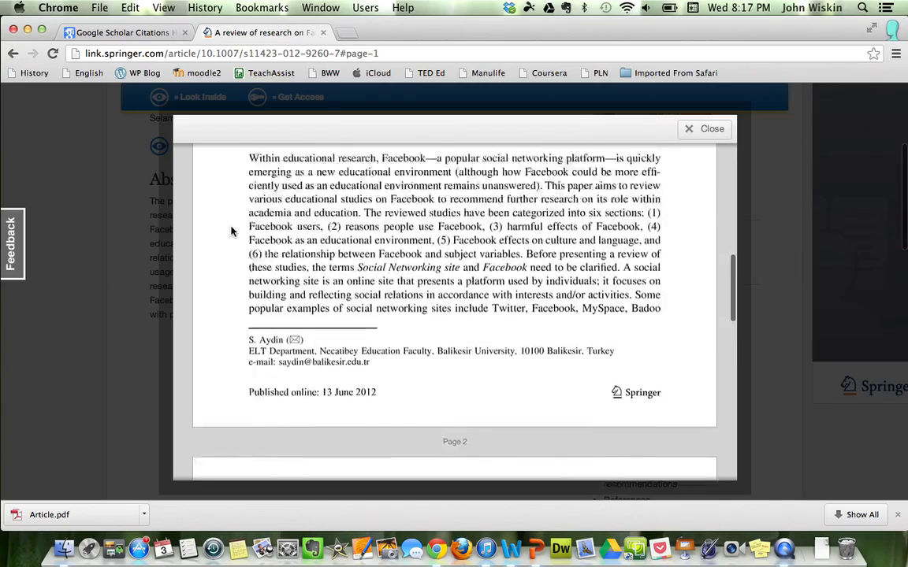
pyautogui.scroll(-3)
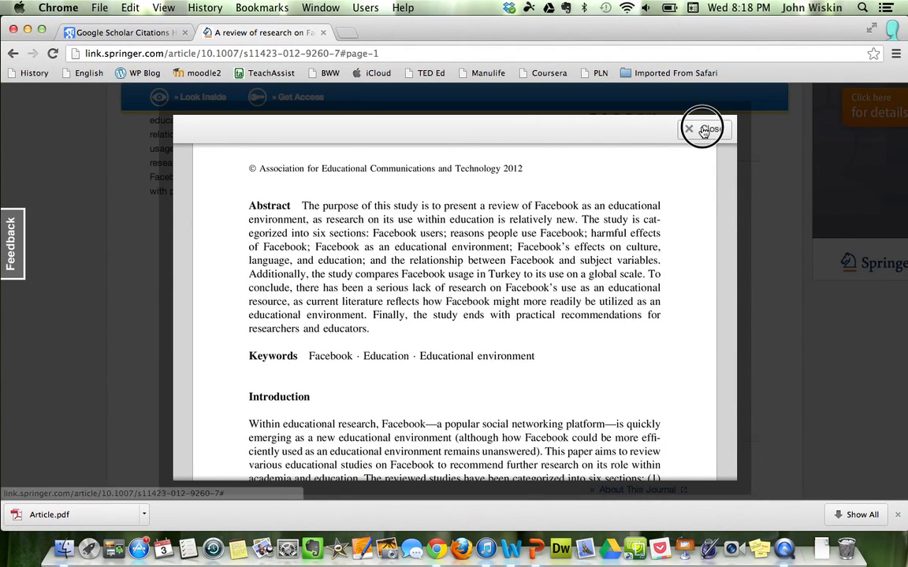
# Close the Look Inside preview of the Springer Facebook review
pyautogui.click(688, 128)
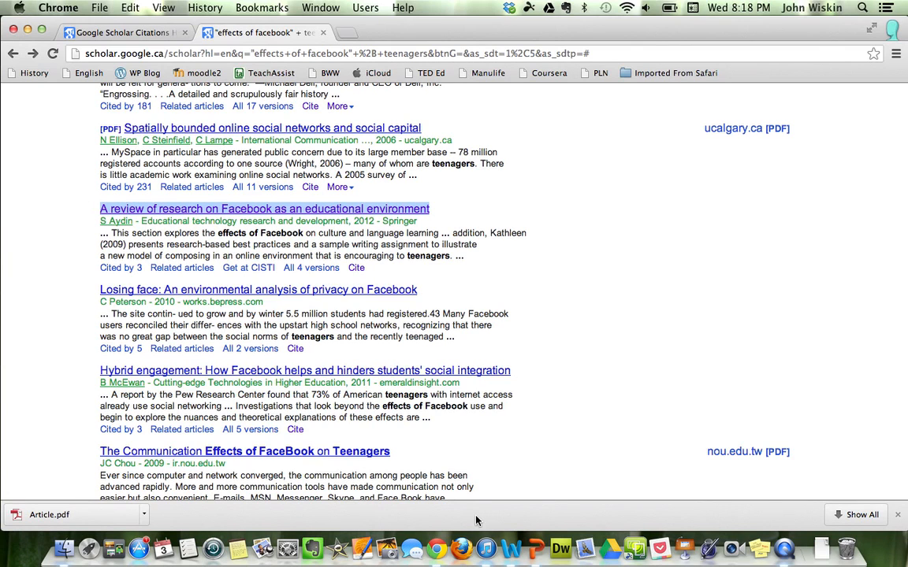
pyautogui.moveTo(534, 548)
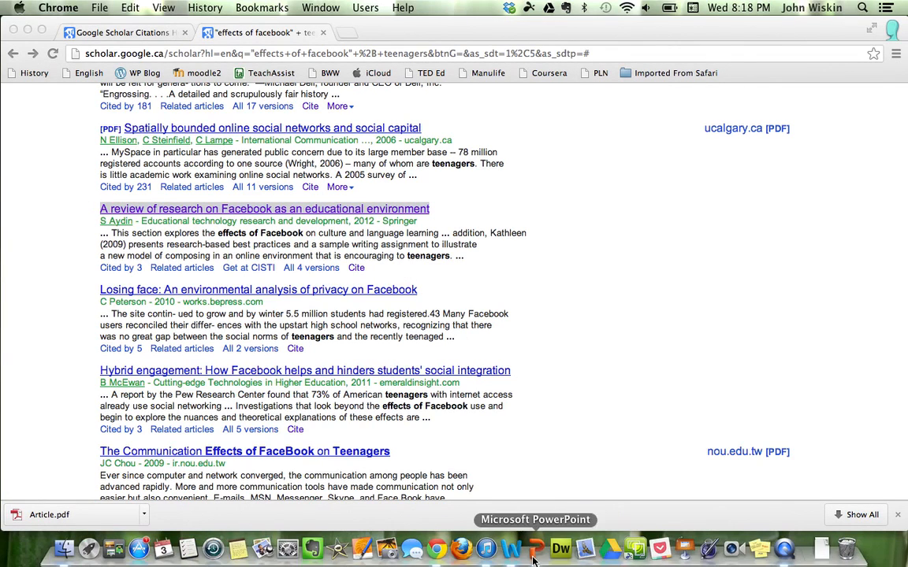
pyautogui.click(519, 546)
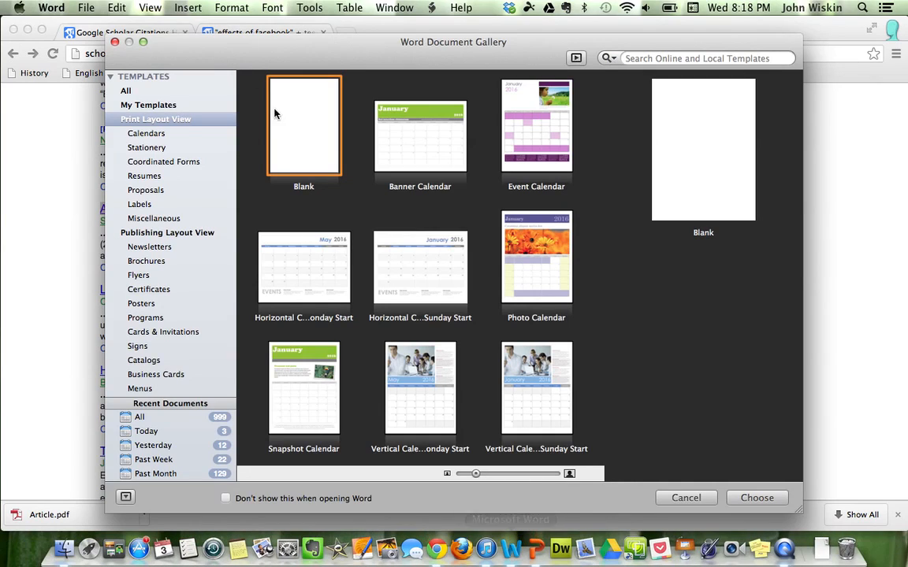
pyautogui.moveTo(317, 141)
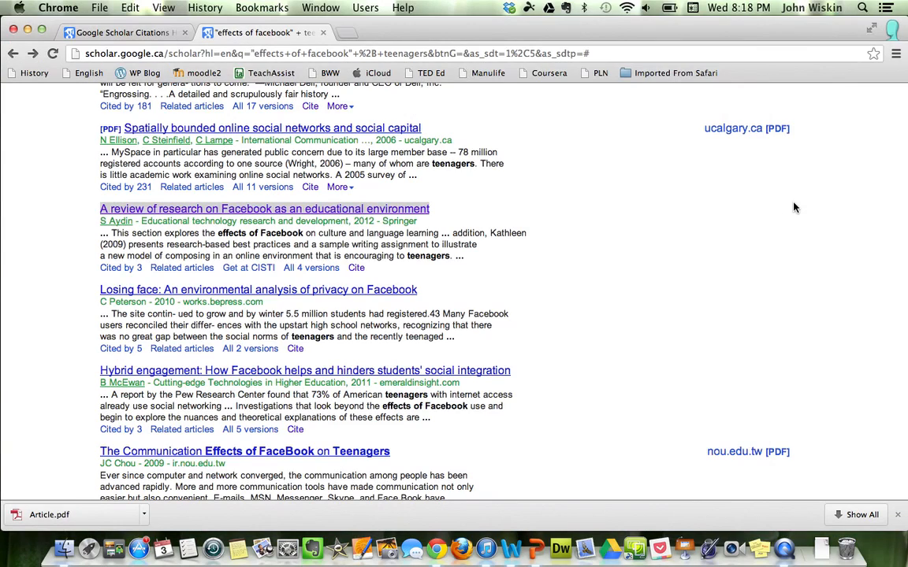
pyautogui.moveTo(152, 212)
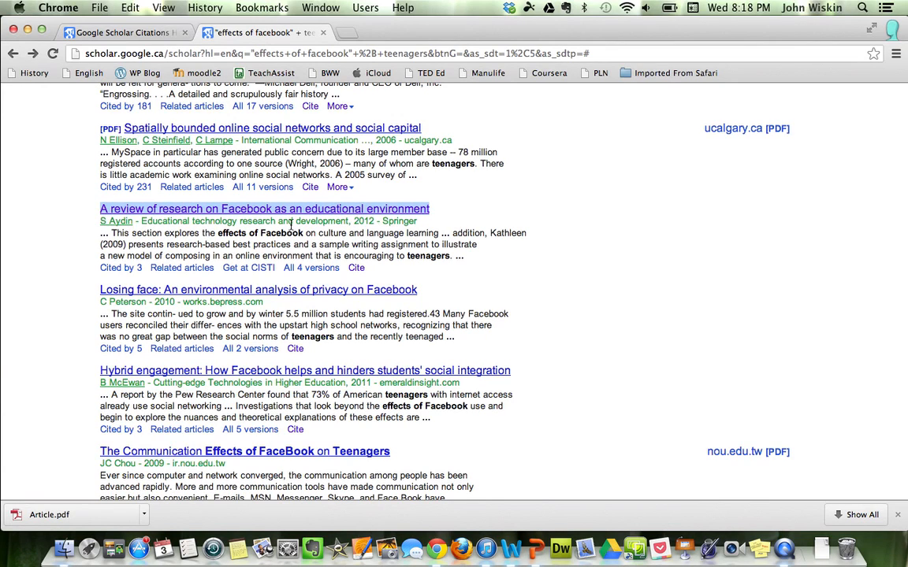
# Select 'Educational technology research and development' in the Springer result's green source line
pyautogui.doubleClick(244, 221)
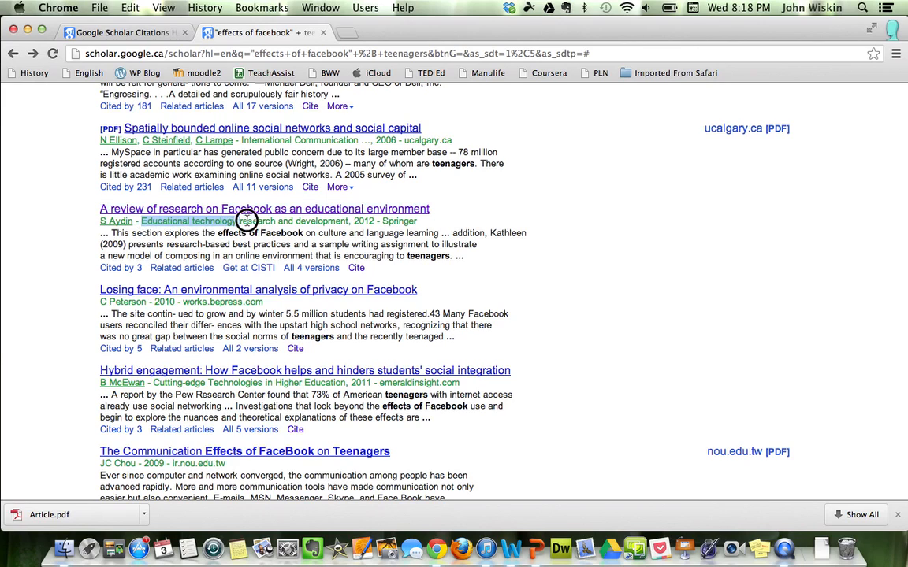